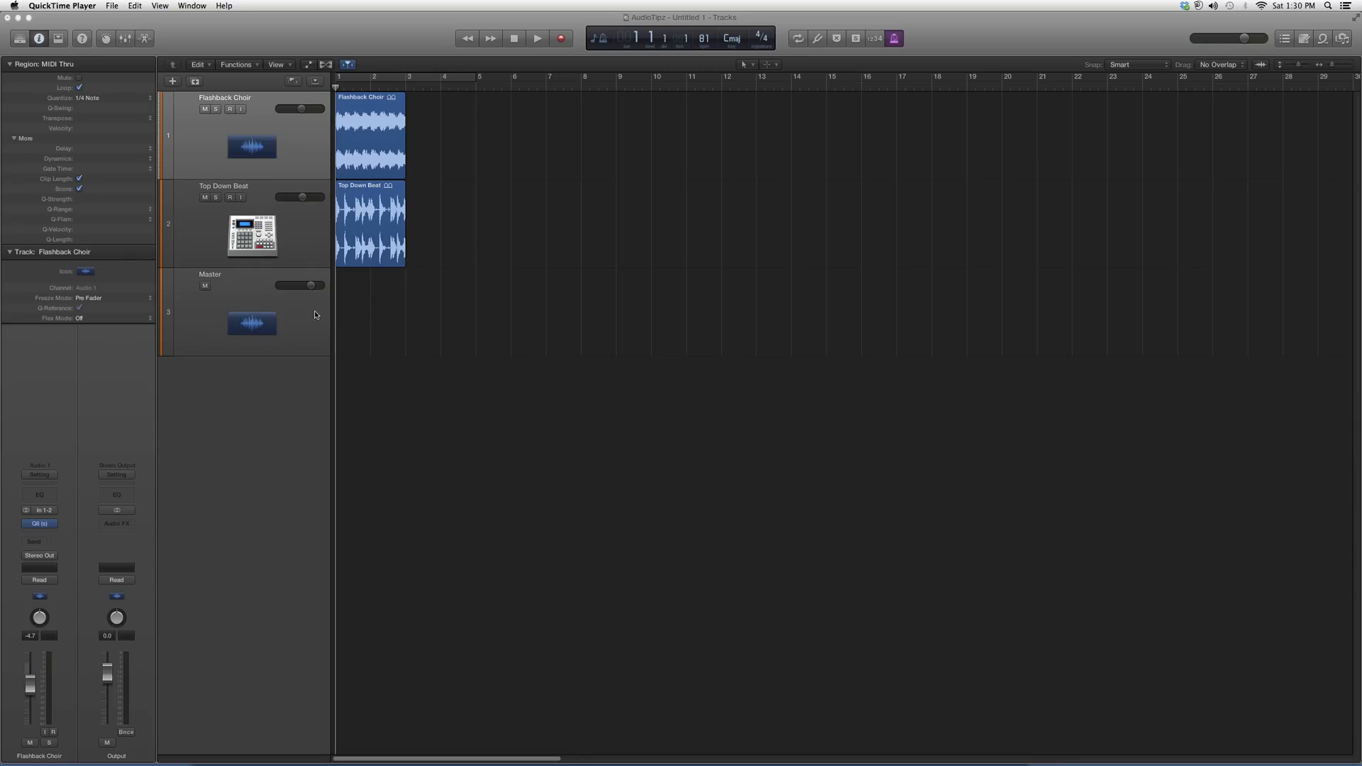
- Browse the Audio Units > Waves plug-ins from an empty Flashback Choir insert slot
click(38, 524)
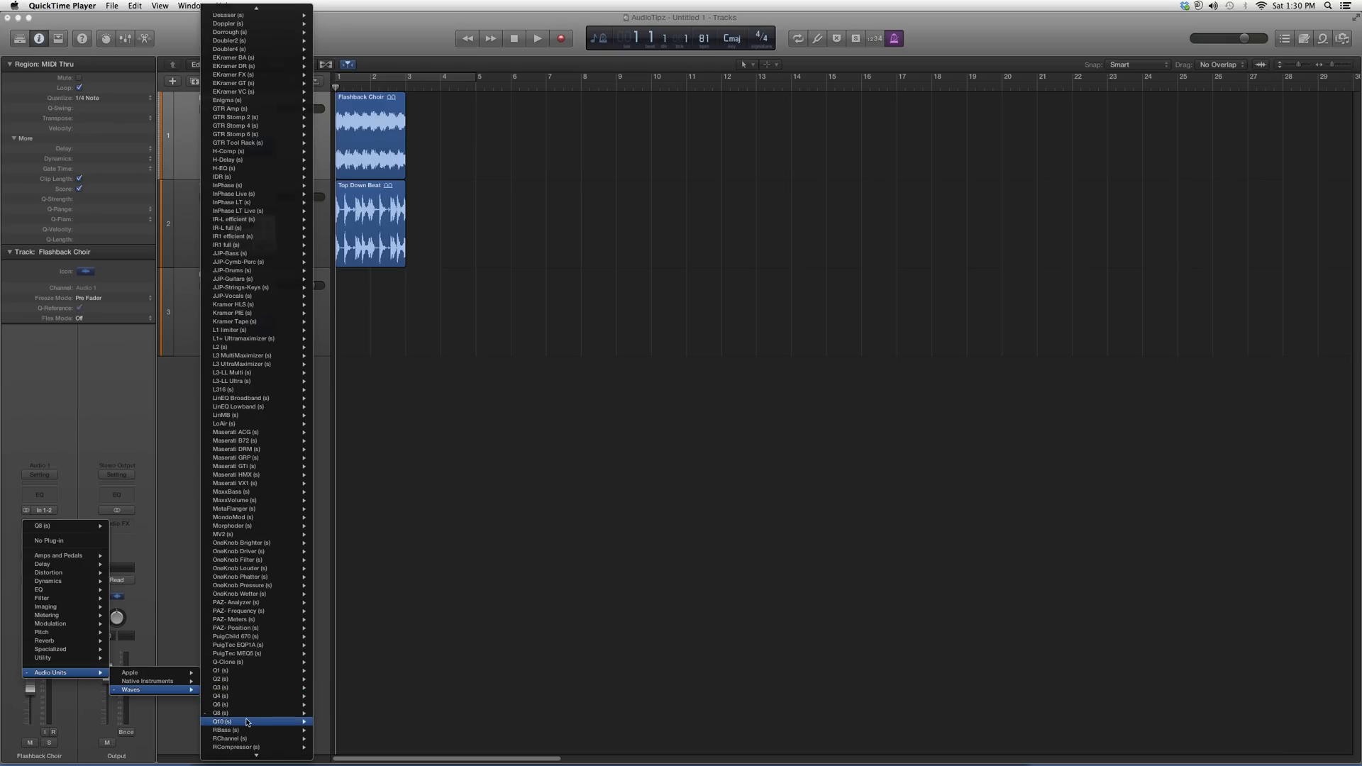
- Insert Waves Q10 (s) Paragraphic Equalizer on the Flashback Choir channel
click(234, 722)
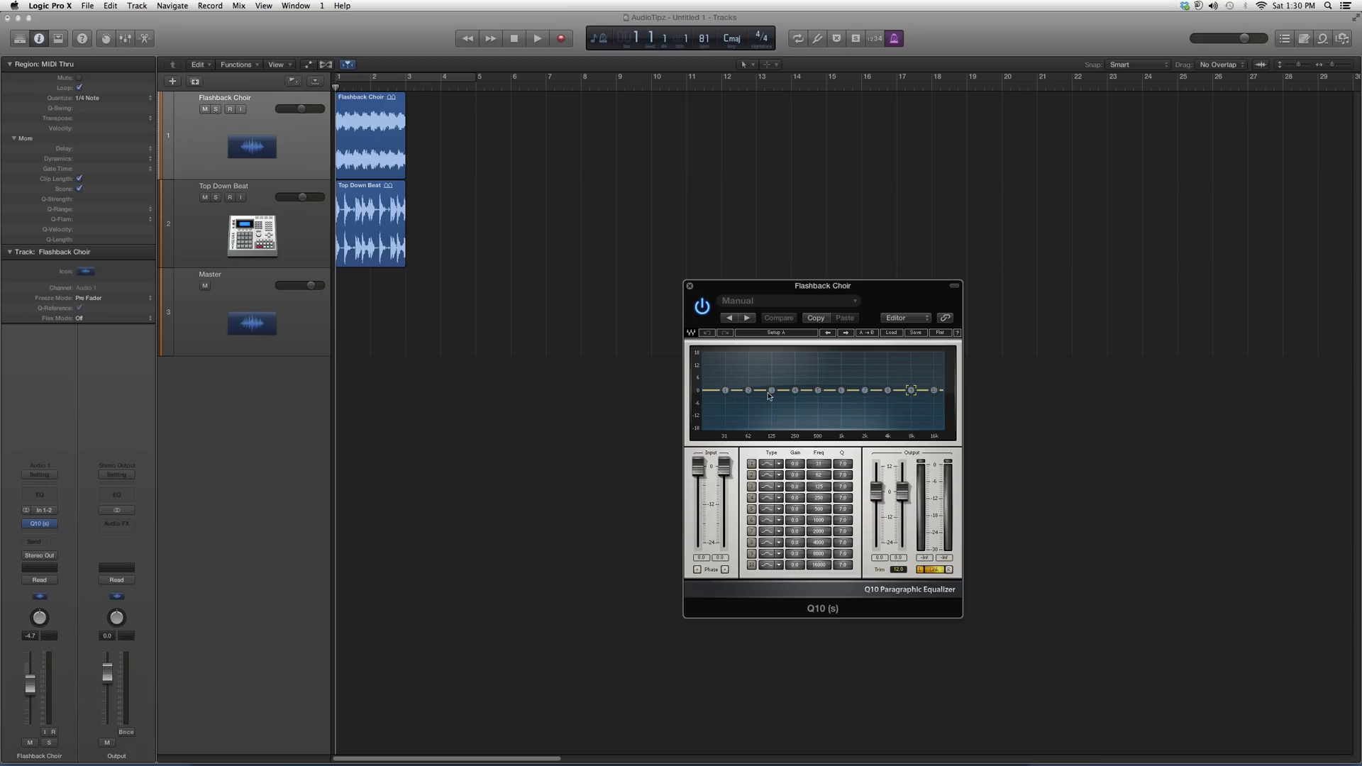
mouse_move(735, 402)
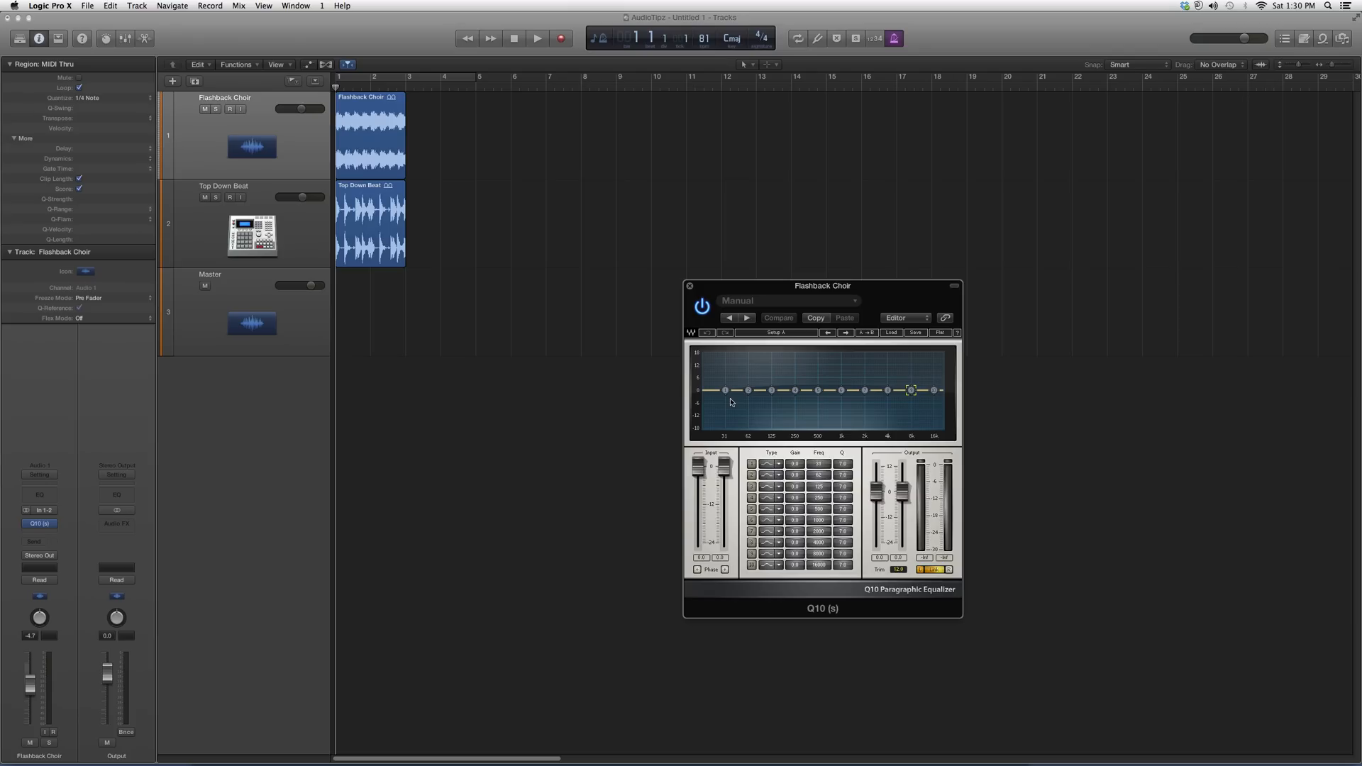
mouse_move(835, 401)
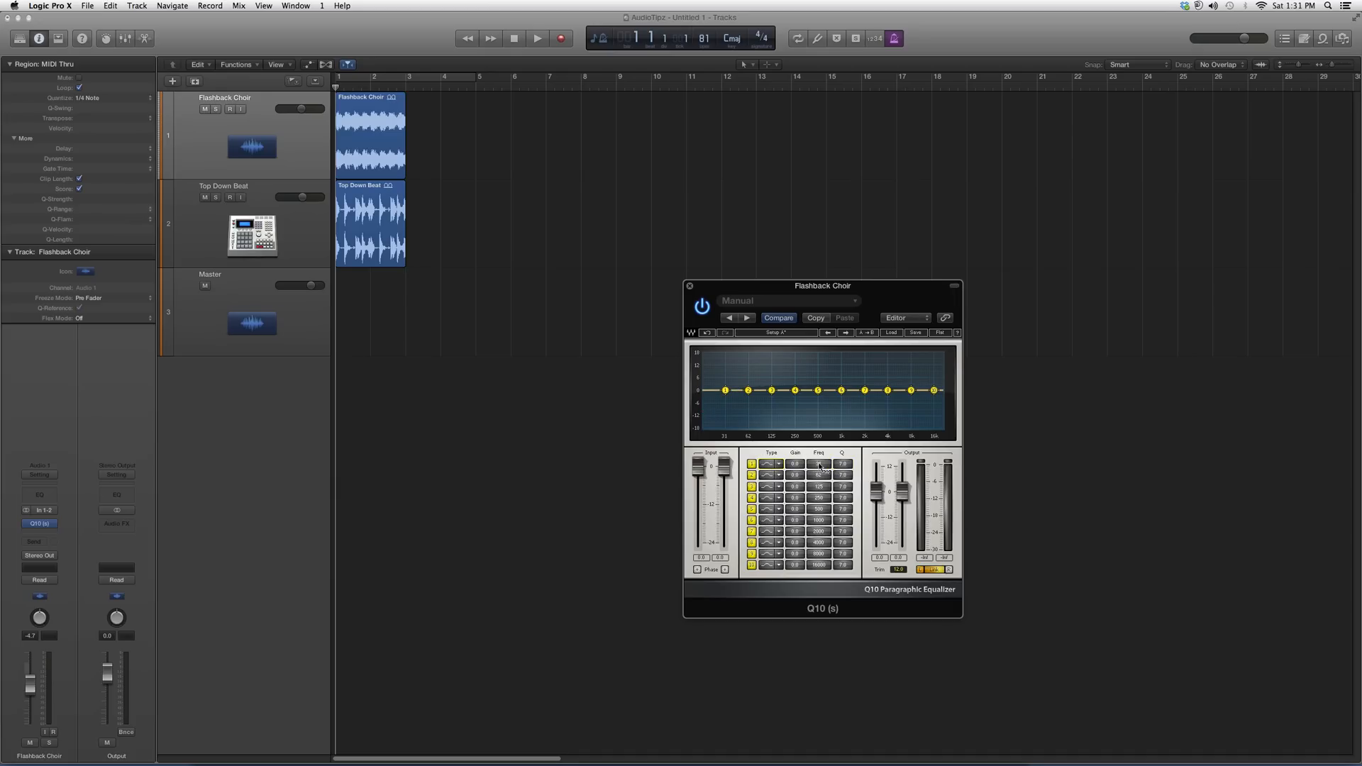
- Drag the Q10's first band node upward to boost the low frequencies
drag(725, 390, 725, 362)
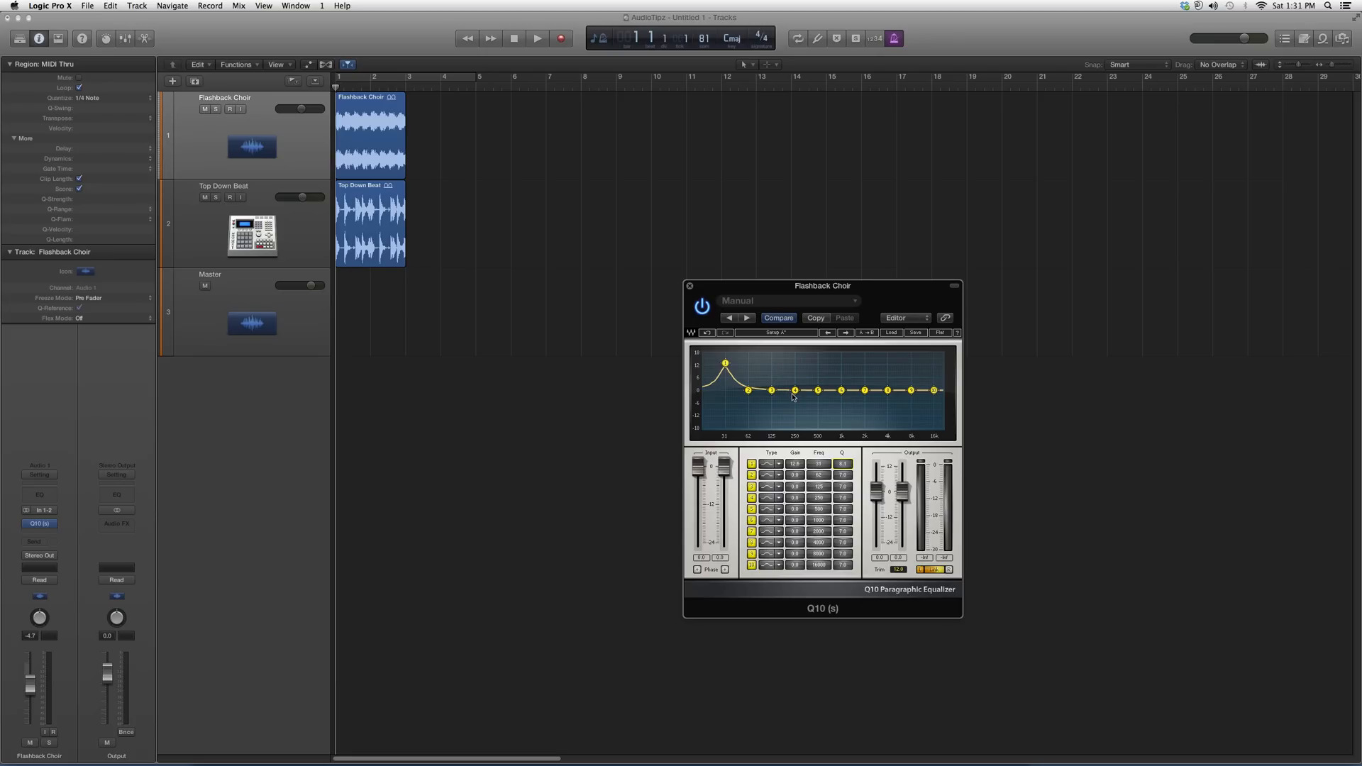
mouse_move(799, 413)
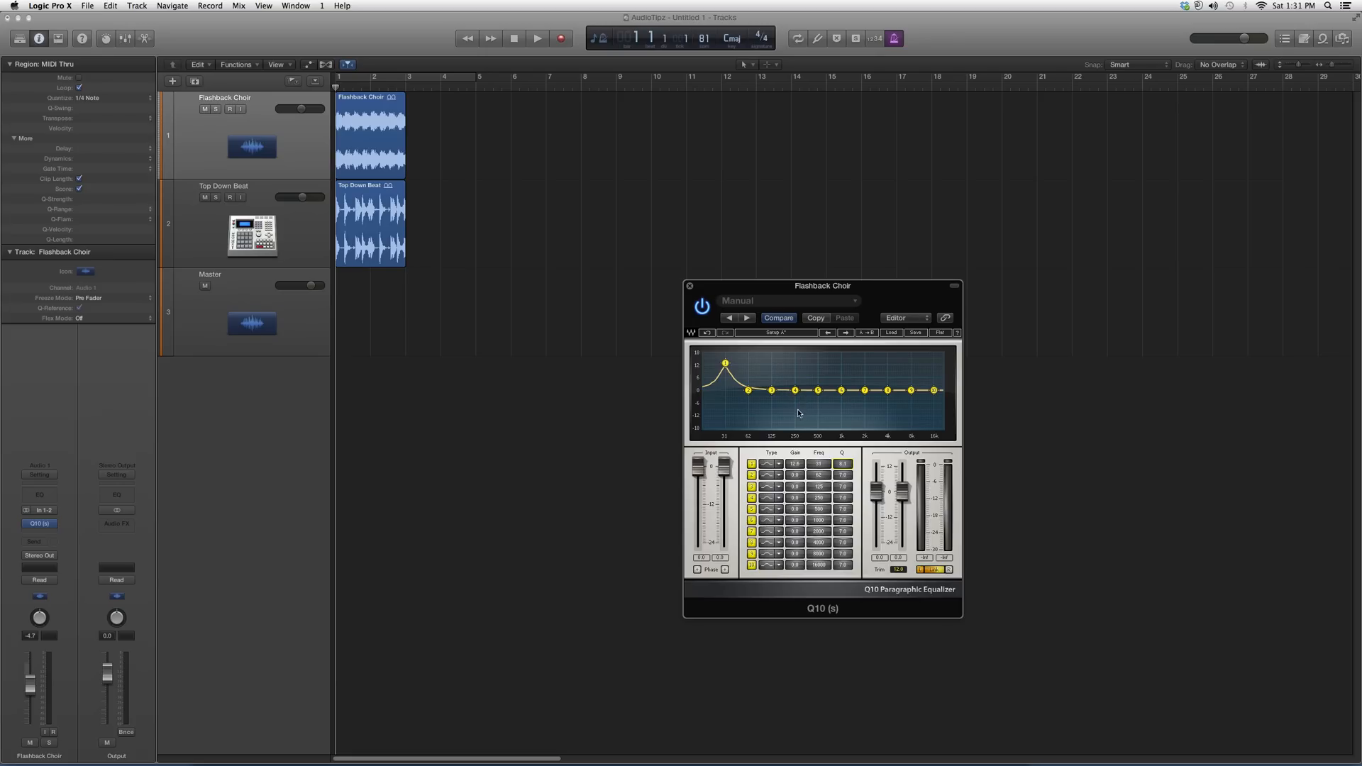
mouse_move(800, 418)
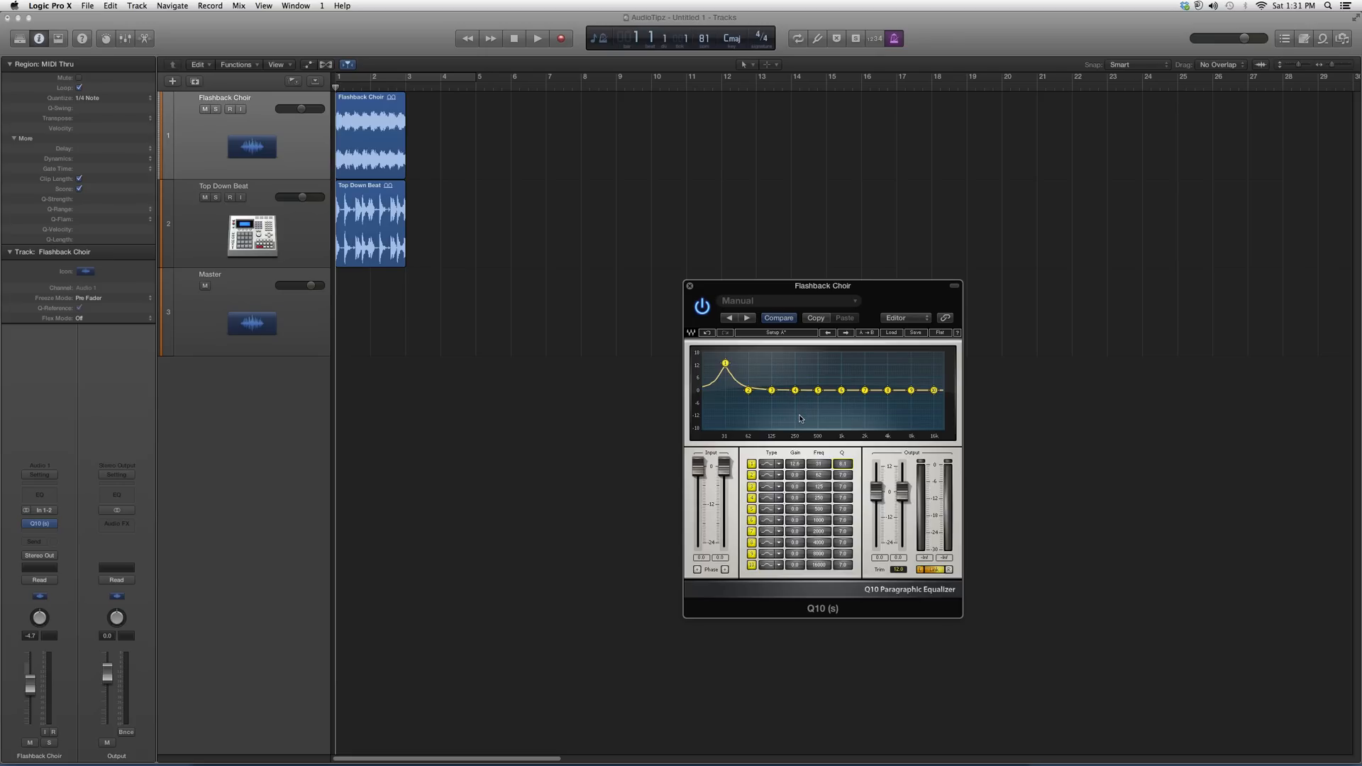
mouse_move(781, 411)
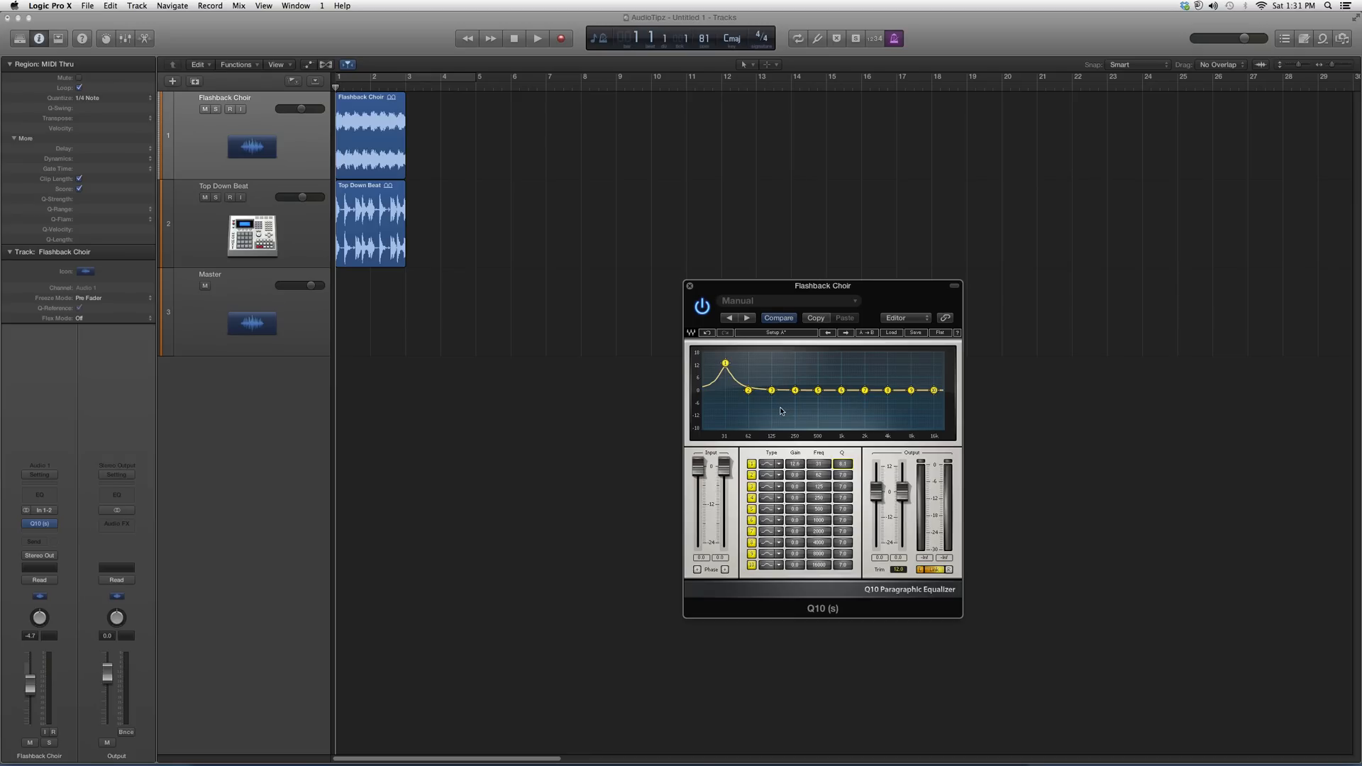
mouse_move(771, 283)
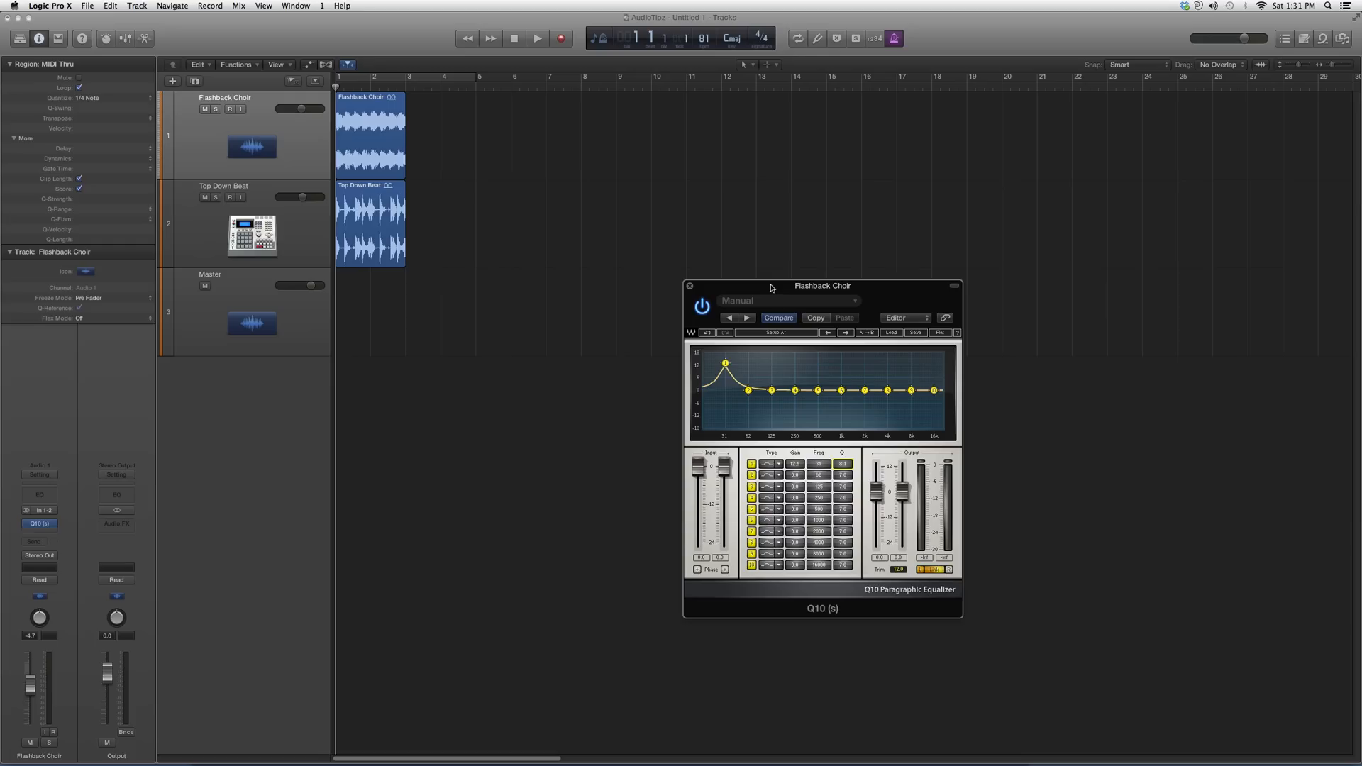
mouse_move(776, 289)
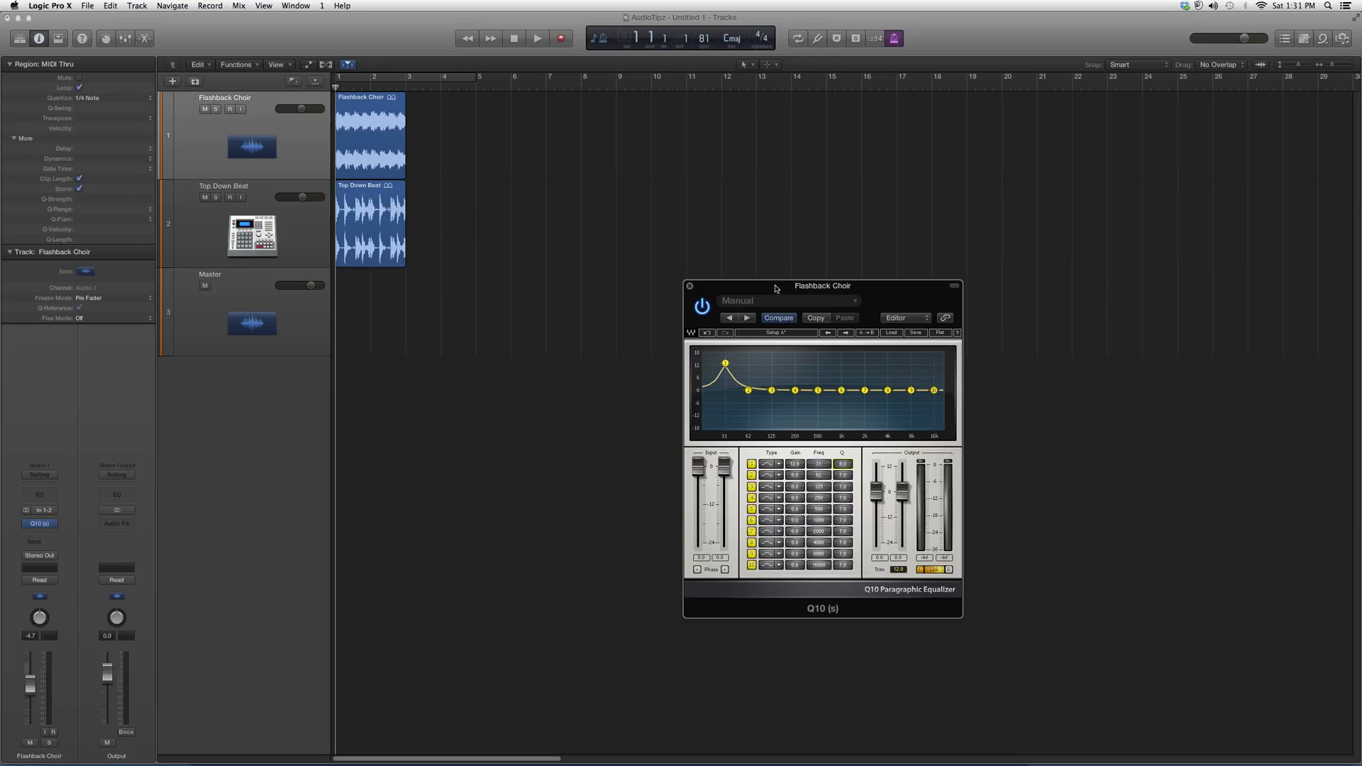
mouse_move(768, 284)
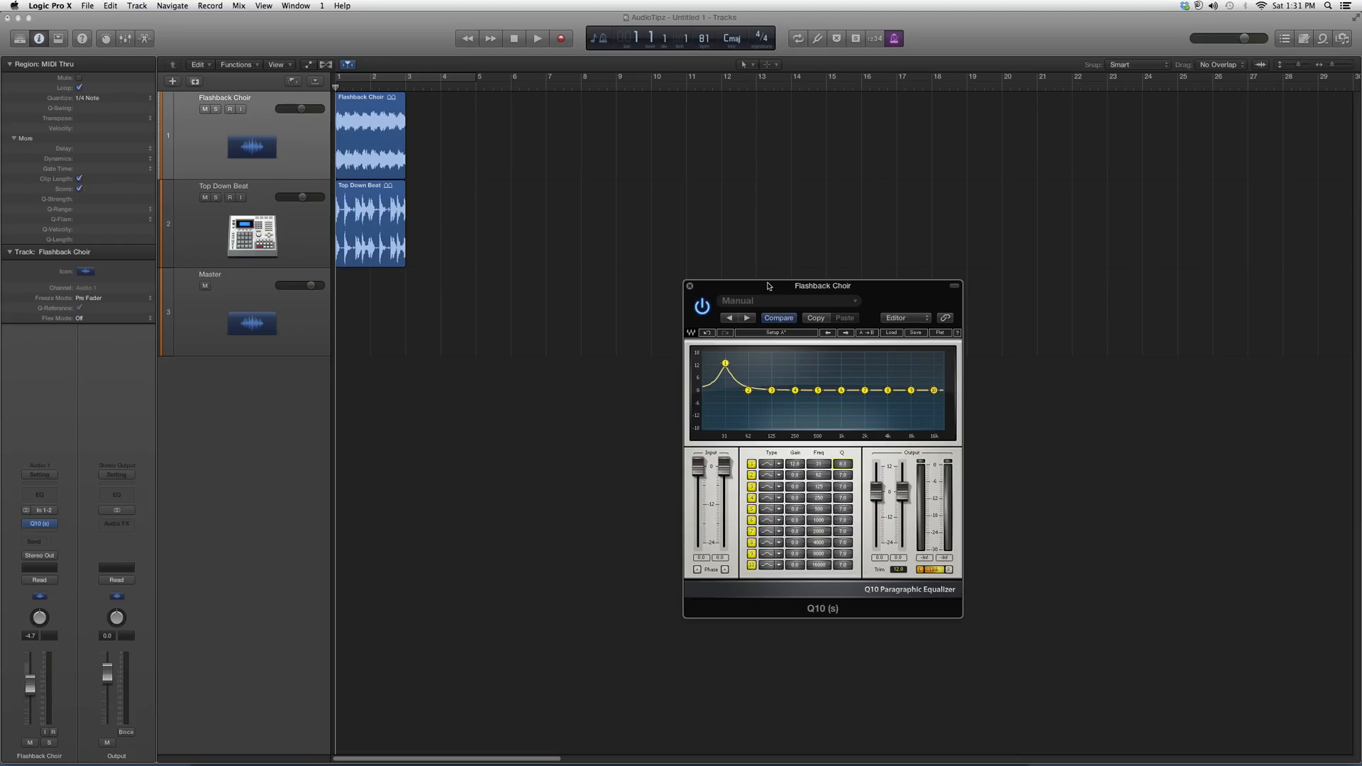